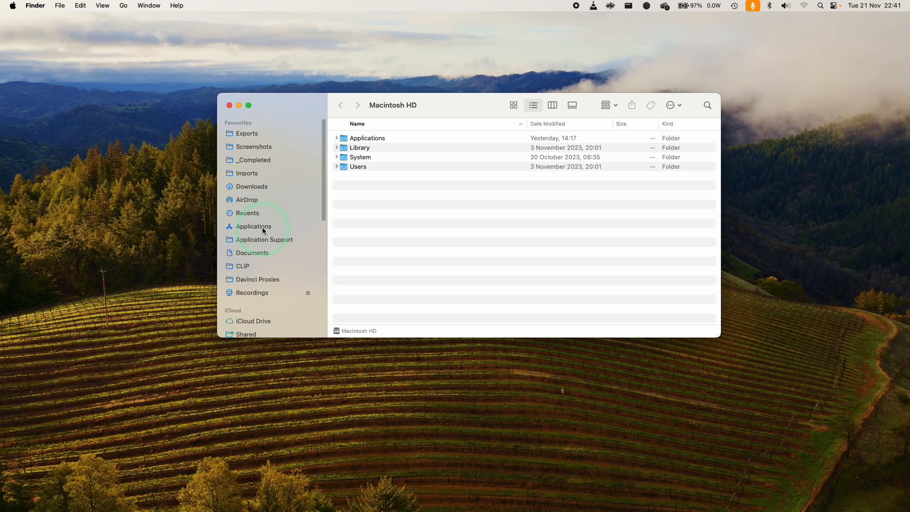
- Show the Applications folder in Finder and locate the old WhatsApp app
{"action": "left_click", "coordinate": [252, 225]}
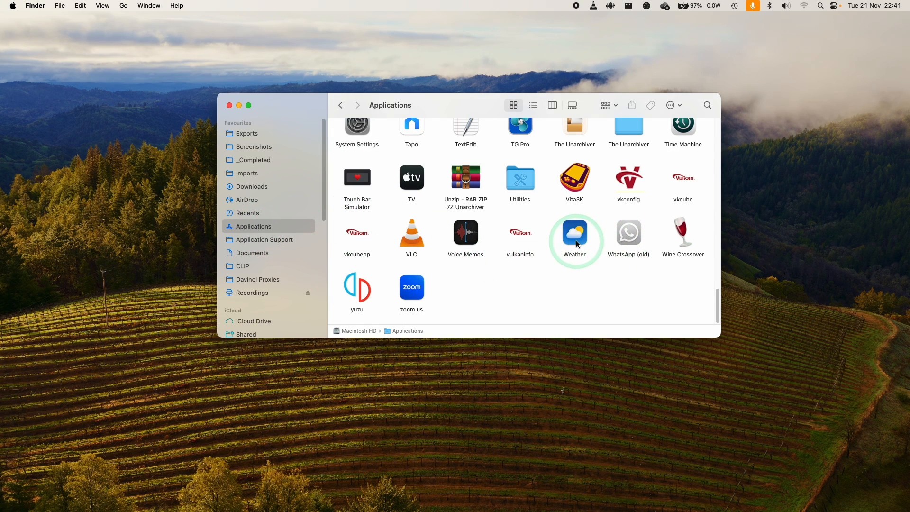
{"action": "left_click", "coordinate": [627, 232]}
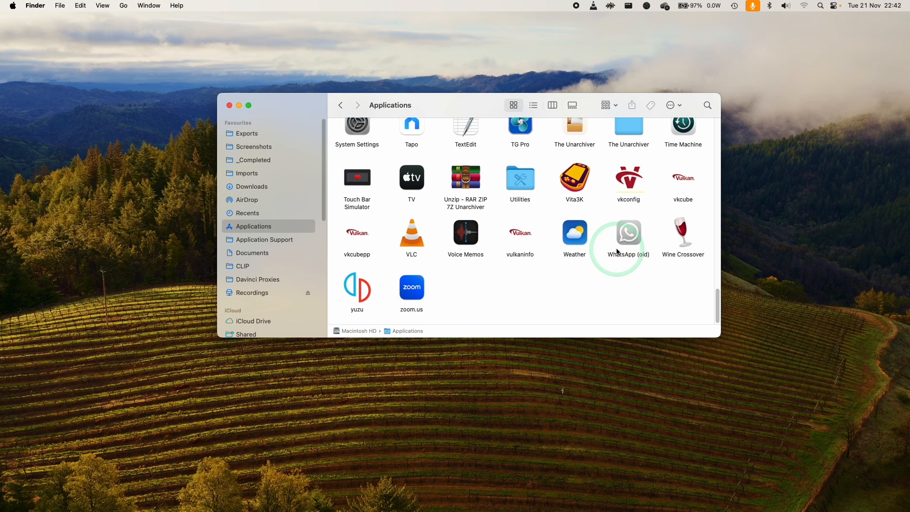
{"action": "mouse_move", "coordinate": [230, 110]}
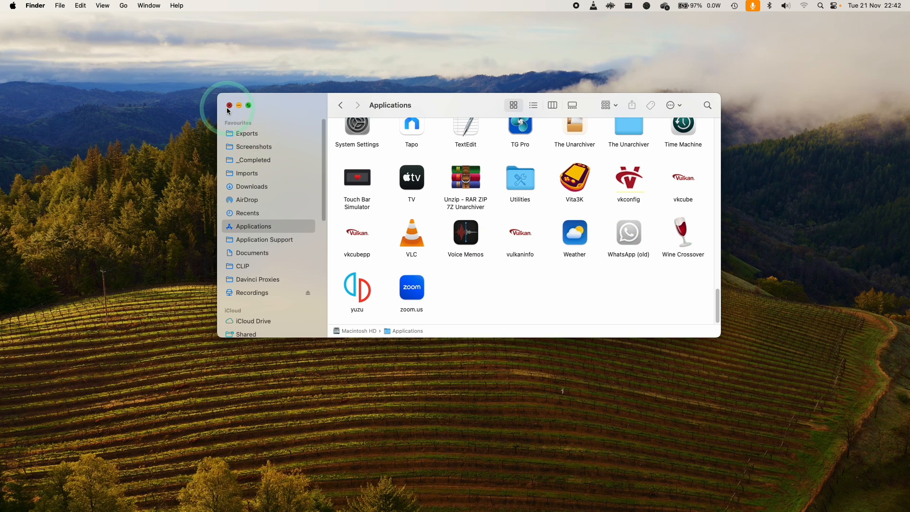
- Find WhatsApp Messenger in the App Store, install it and launch the new app
{"action": "left_click", "coordinate": [228, 105]}
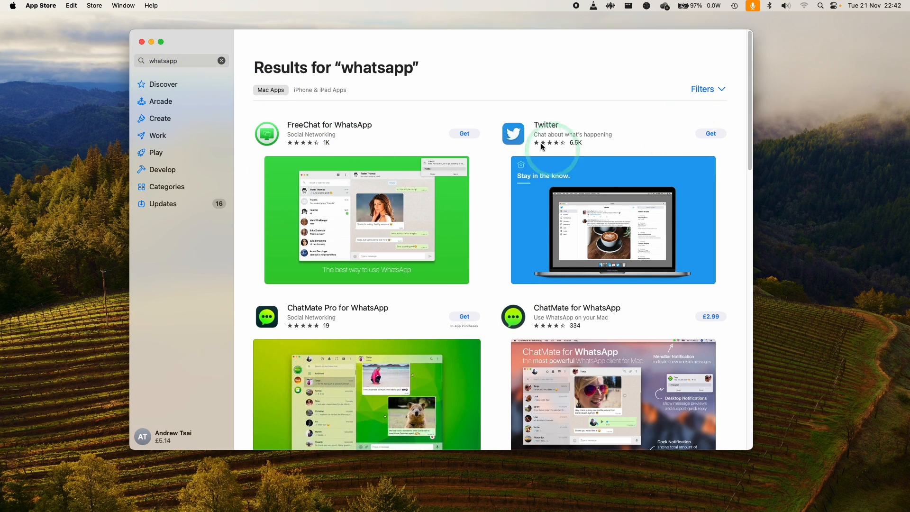
{"action": "scroll", "scroll_direction": "down", "scroll_amount": 3}
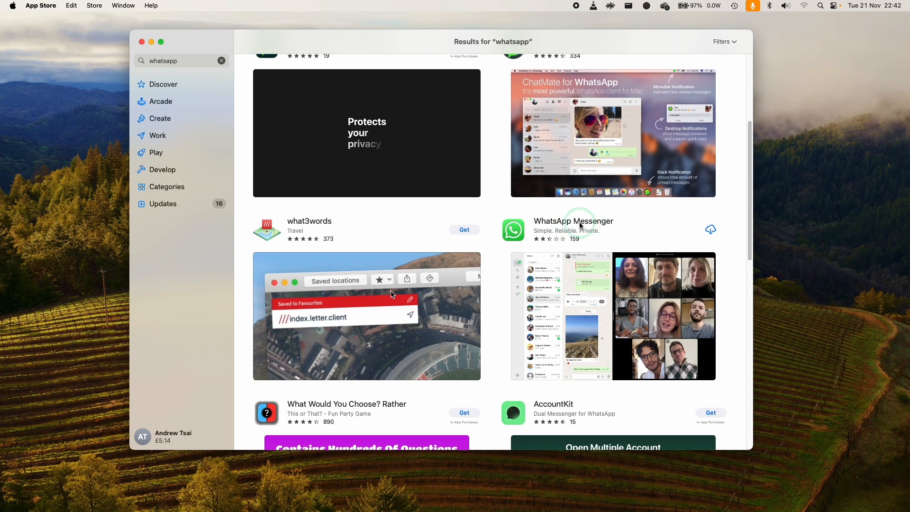
{"action": "left_click", "coordinate": [573, 221]}
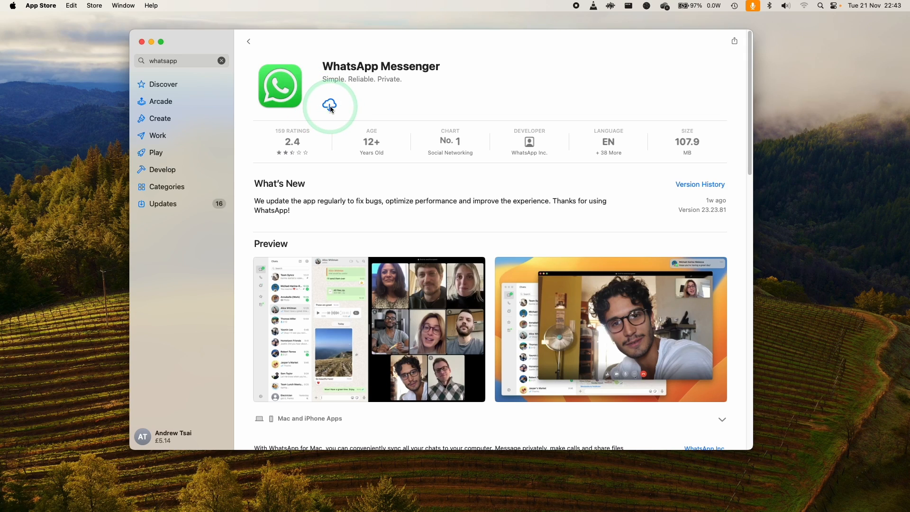
{"action": "left_click", "coordinate": [330, 105]}
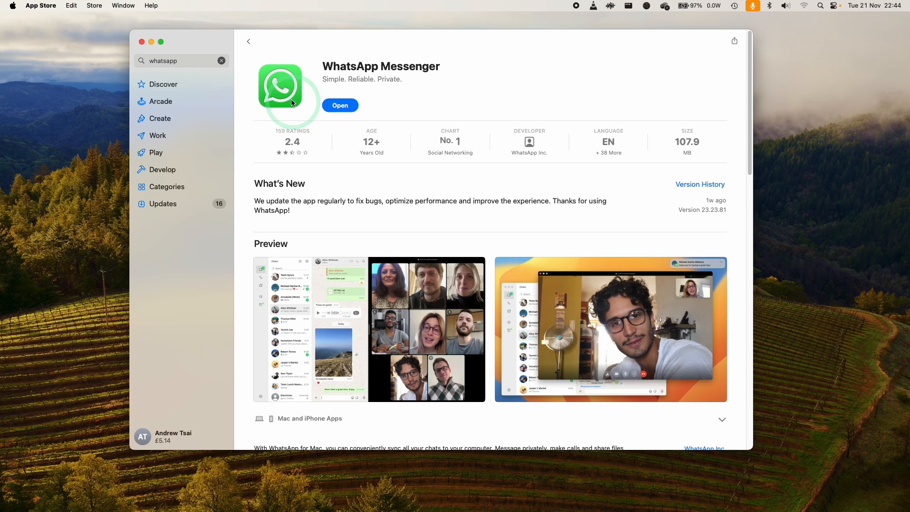
{"action": "left_click", "coordinate": [341, 105]}
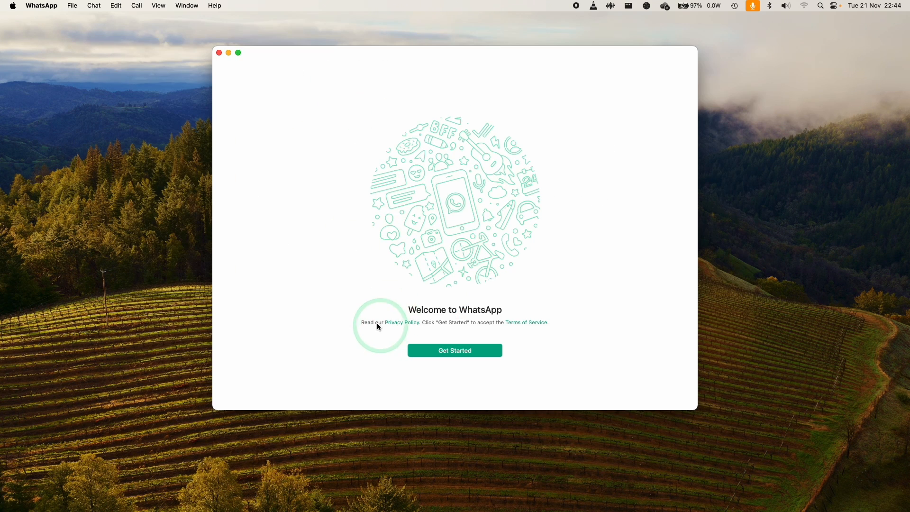
- Get Started on the welcome screen so the phone-linking QR code appears
{"action": "left_click", "coordinate": [455, 350]}
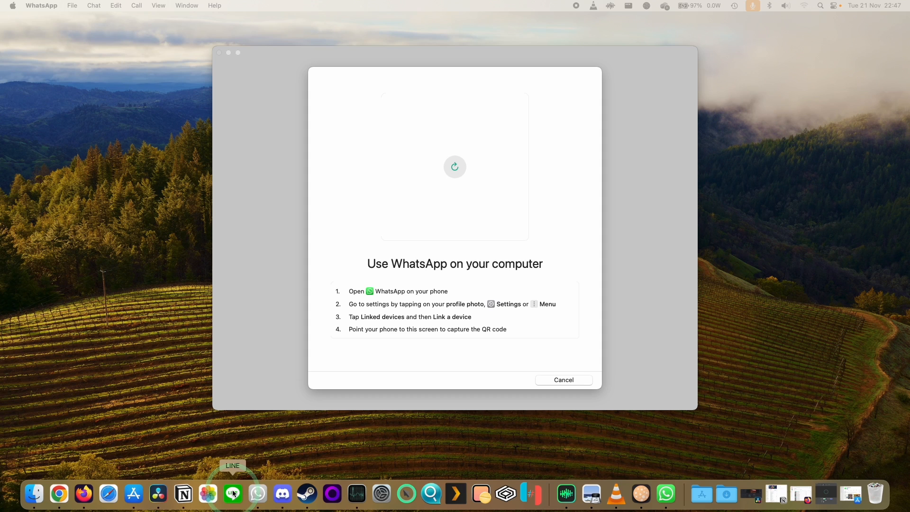
{"action": "right_click", "coordinate": [257, 494]}
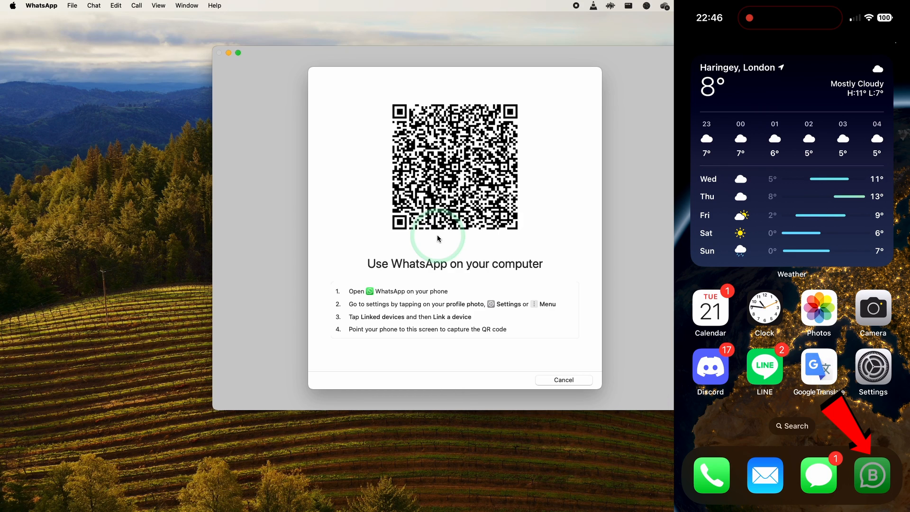
- Scan the QR code from the phone's Linked Devices so the Mac chats load
{"action": "left_click", "coordinate": [886, 476]}
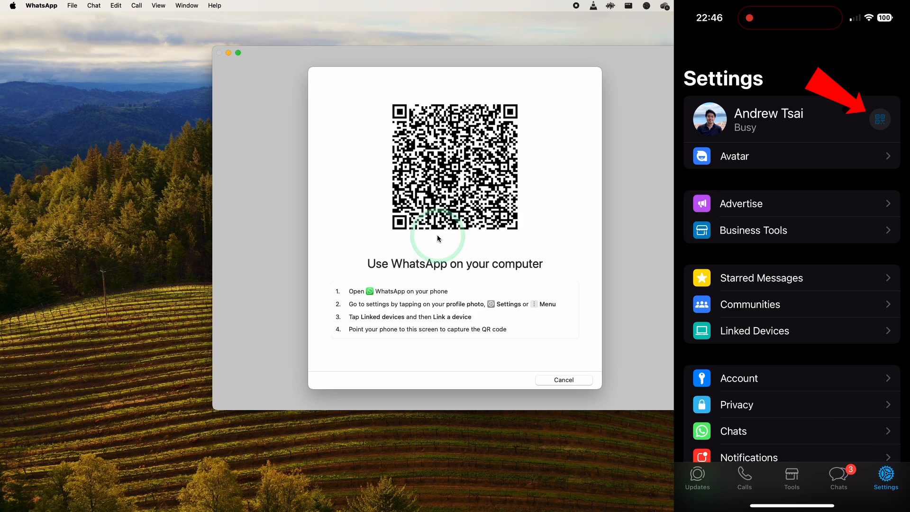
{"action": "left_click", "coordinate": [880, 119]}
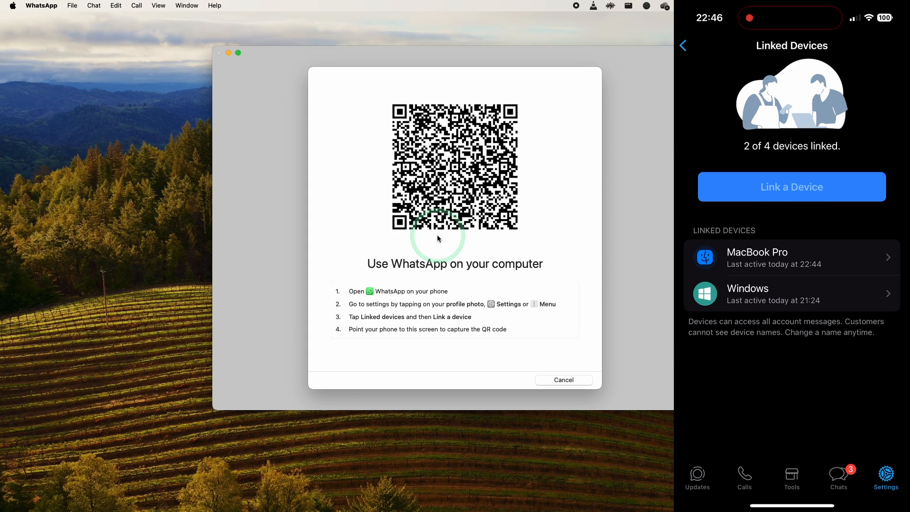
{"action": "left_click", "coordinate": [791, 187]}
{"action": "type", "text": "MacBook Pro New"}
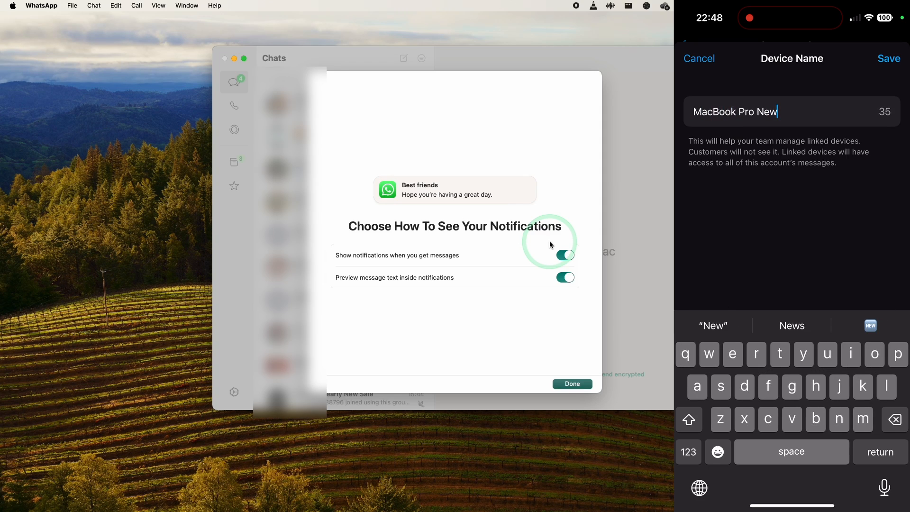
- Confirm notification preferences with Done, skip system notifications with Not Now, and show Settings
{"action": "left_click", "coordinate": [889, 58]}
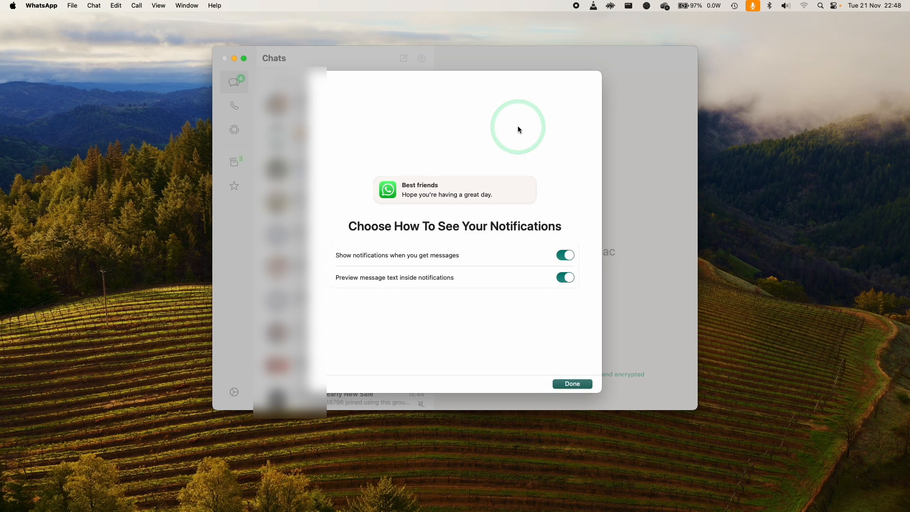
{"action": "left_click", "coordinate": [571, 384]}
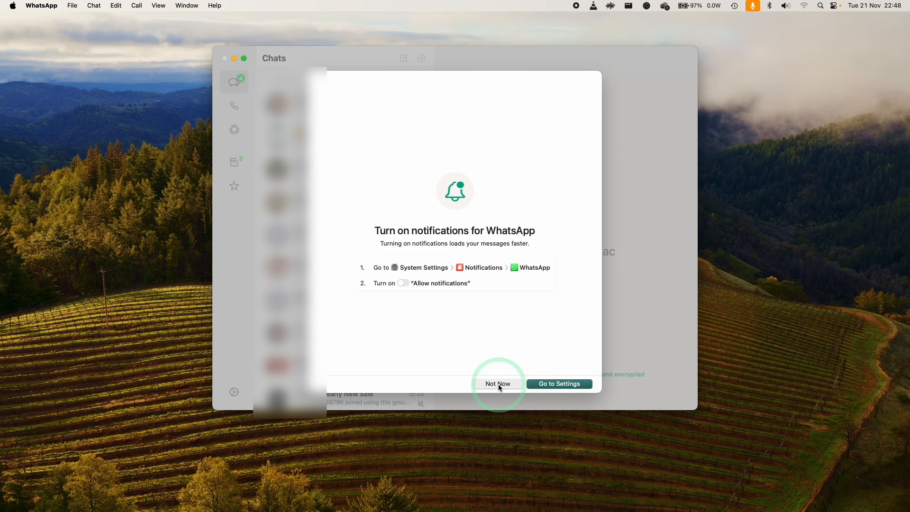
{"action": "left_click", "coordinate": [497, 384]}
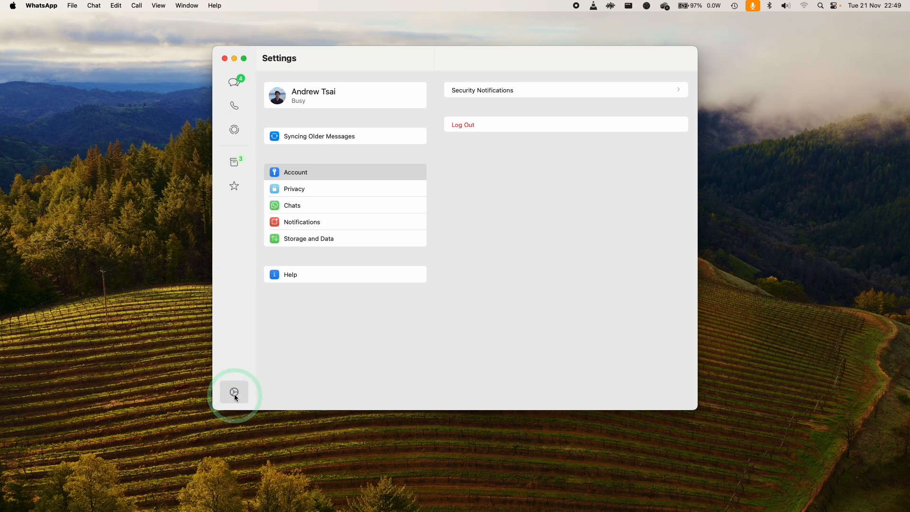